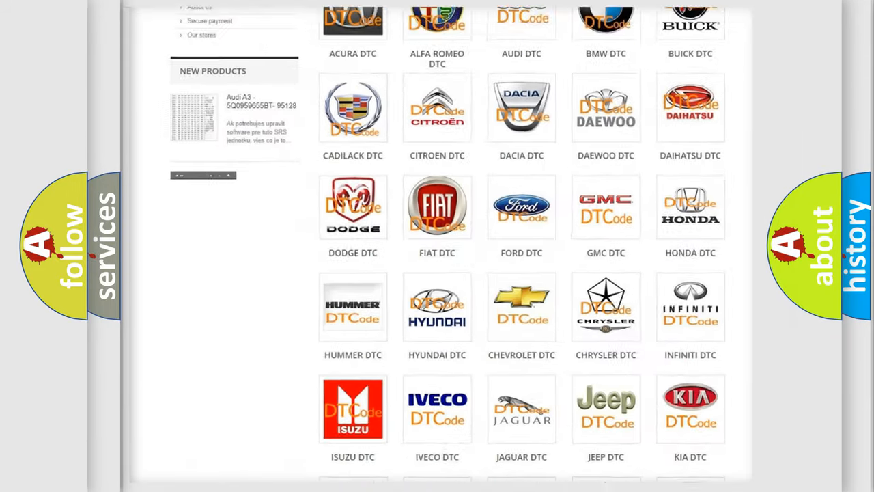
{"action": "scroll", "scroll_direction": "up", "scroll_amount": 3}
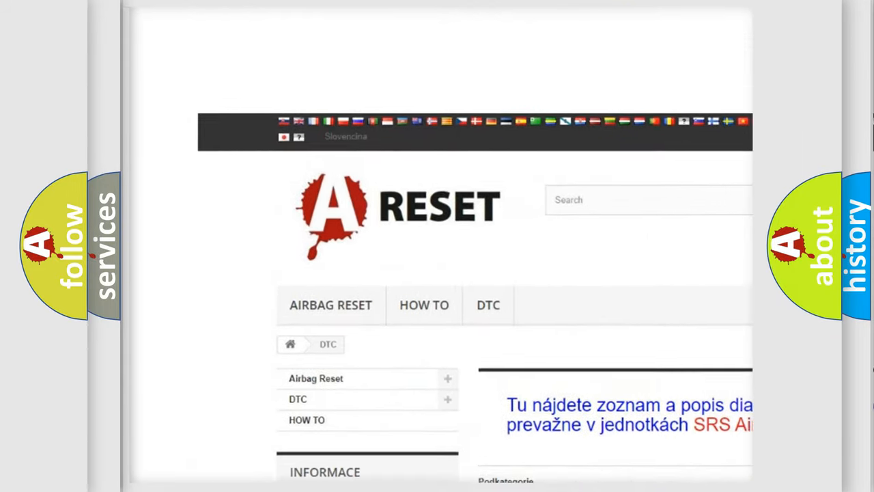
{"action": "scroll", "scroll_direction": "down", "scroll_amount": 3}
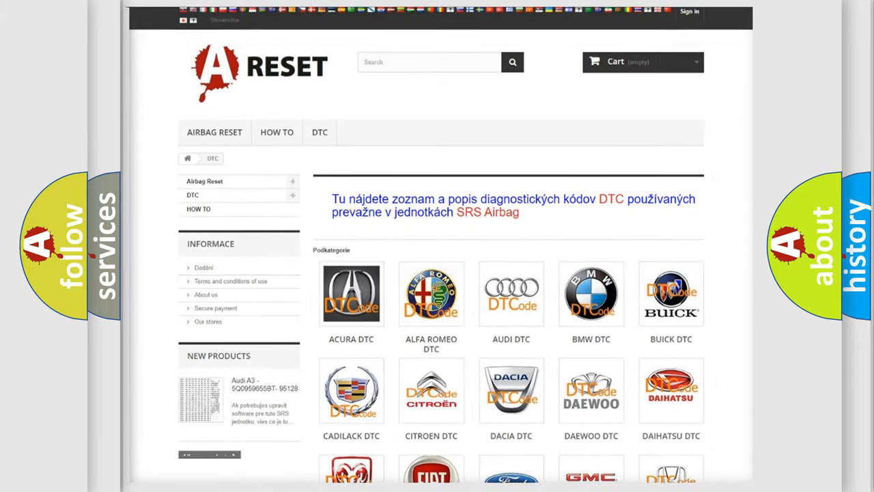
{"action": "scroll", "scroll_direction": "down", "scroll_amount": 3}
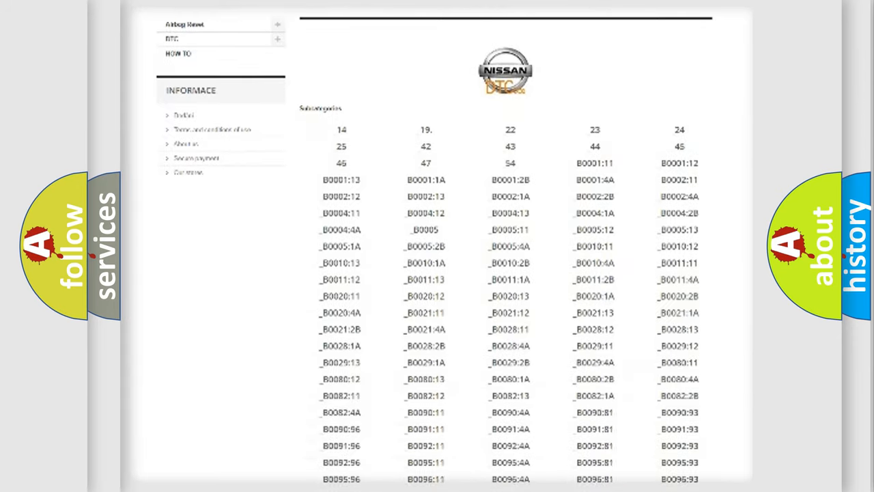
{"action": "scroll", "scroll_direction": "down", "scroll_amount": 3}
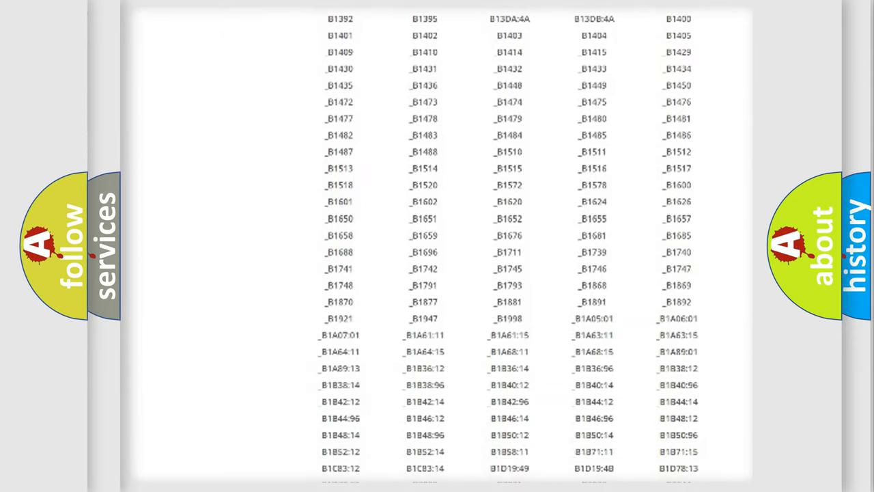
{"action": "scroll", "scroll_direction": "up", "scroll_amount": 3}
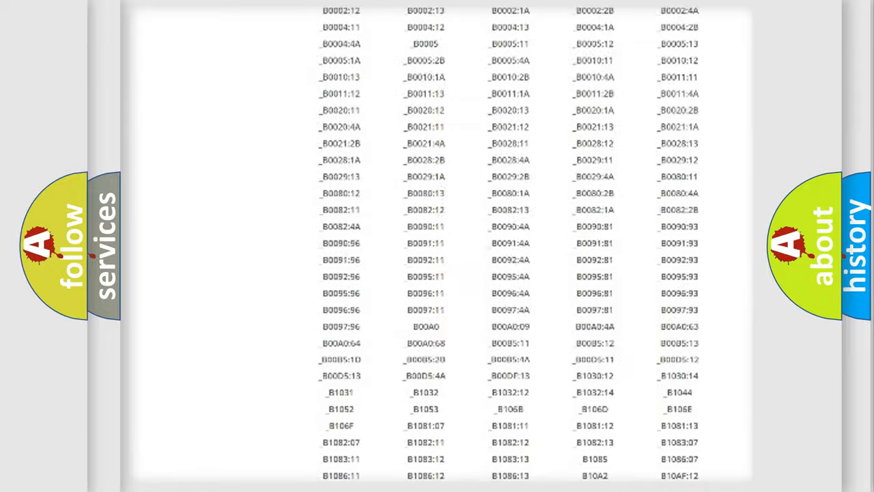
{"action": "scroll", "scroll_direction": "up", "scroll_amount": 3}
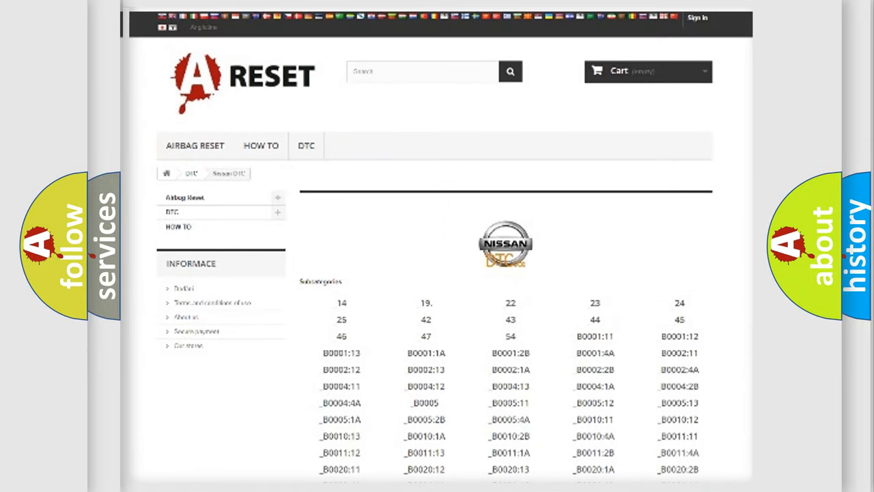